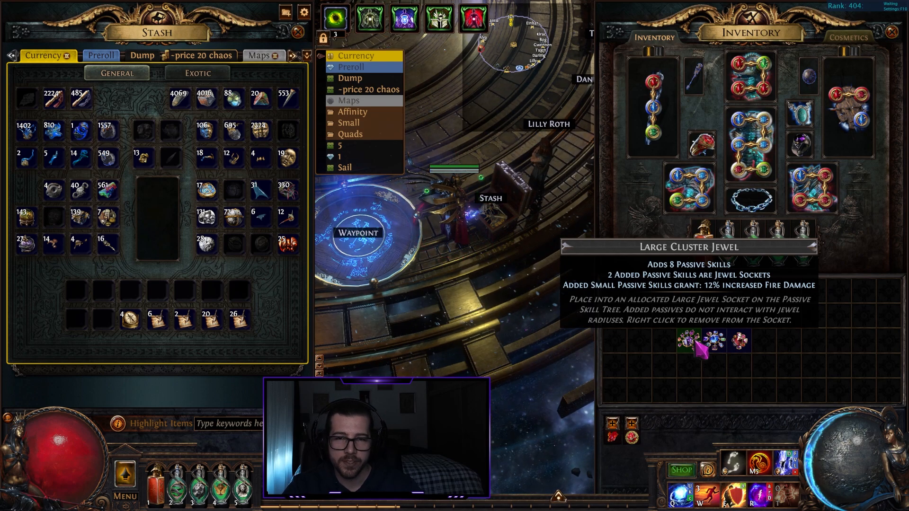
{"action": "mouse_move", "coordinate": [740, 342]}
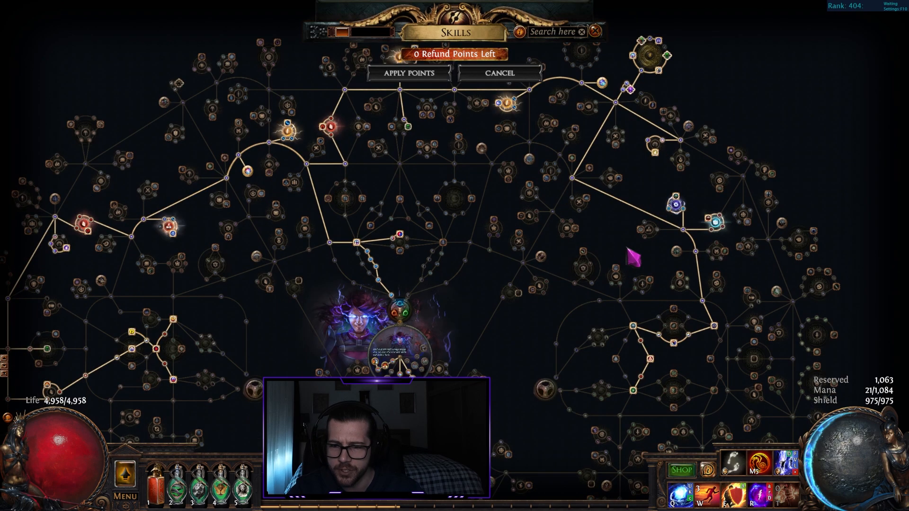
{"action": "mouse_move", "coordinate": [511, 284]}
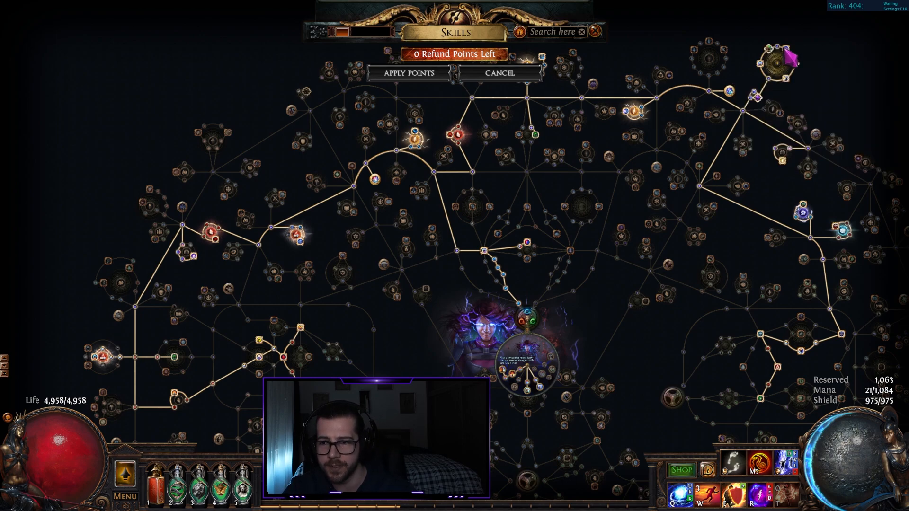
{"action": "mouse_move", "coordinate": [781, 62]}
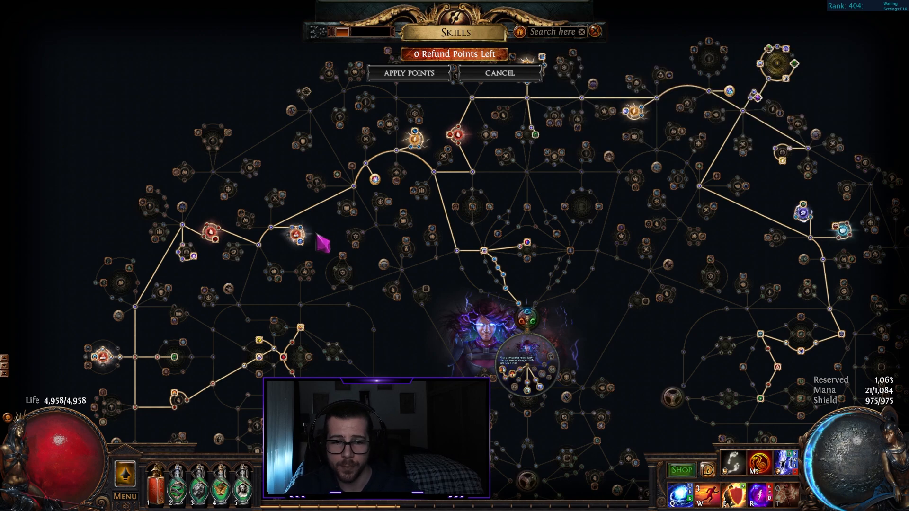
{"action": "mouse_move", "coordinate": [296, 235]}
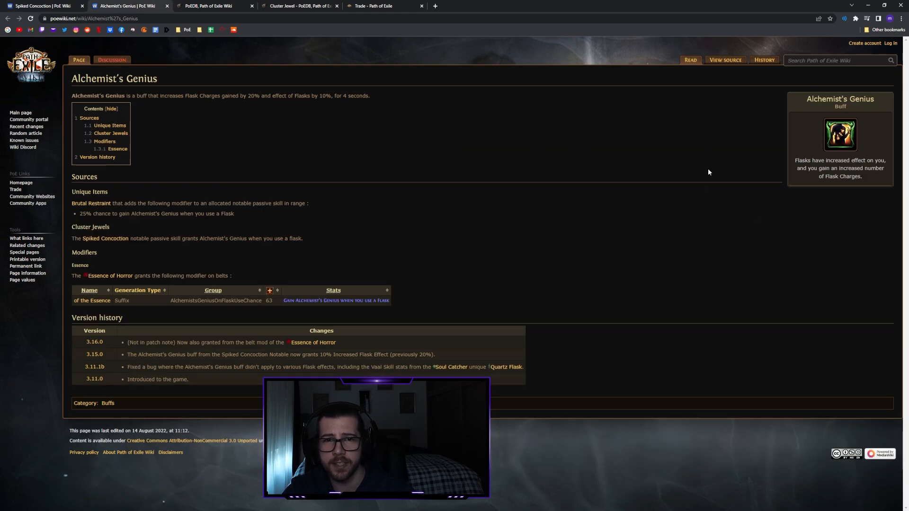
{"action": "mouse_move", "coordinate": [468, 114]}
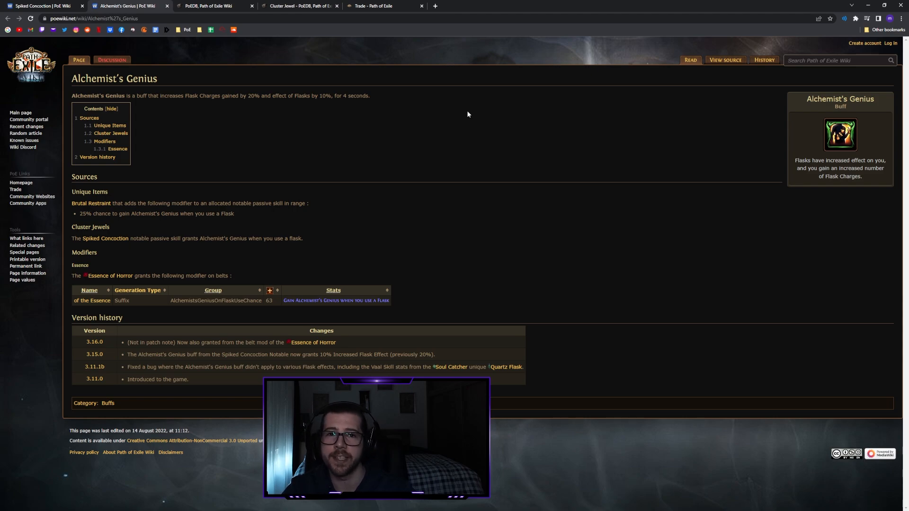
{"action": "mouse_move", "coordinate": [407, 124]}
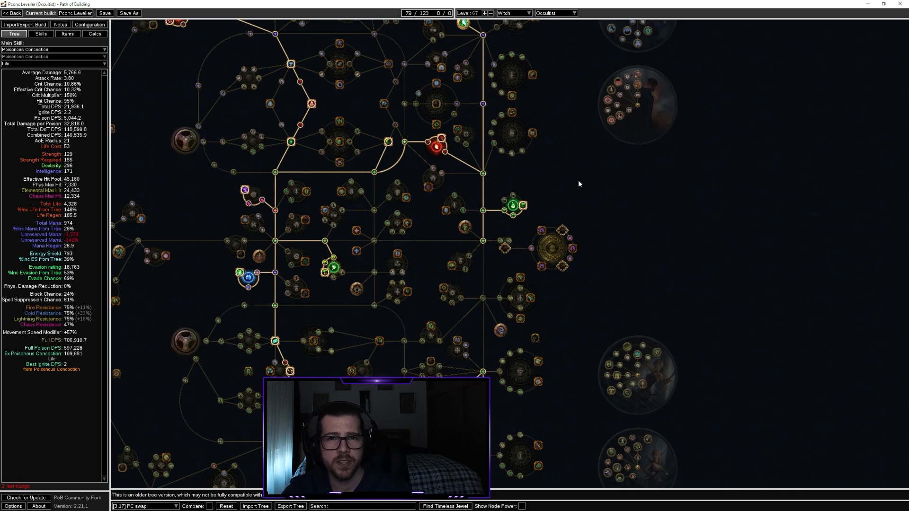
{"action": "mouse_move", "coordinate": [574, 248]}
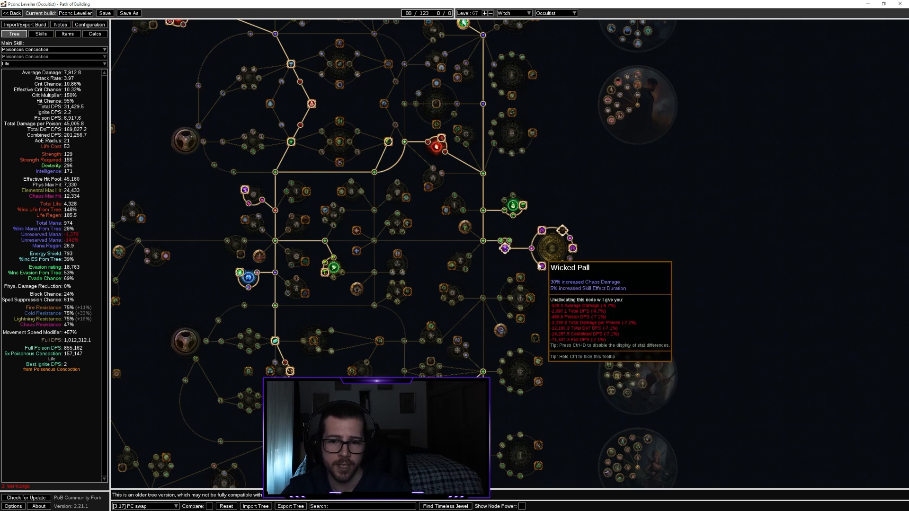
{"action": "mouse_move", "coordinate": [502, 239]}
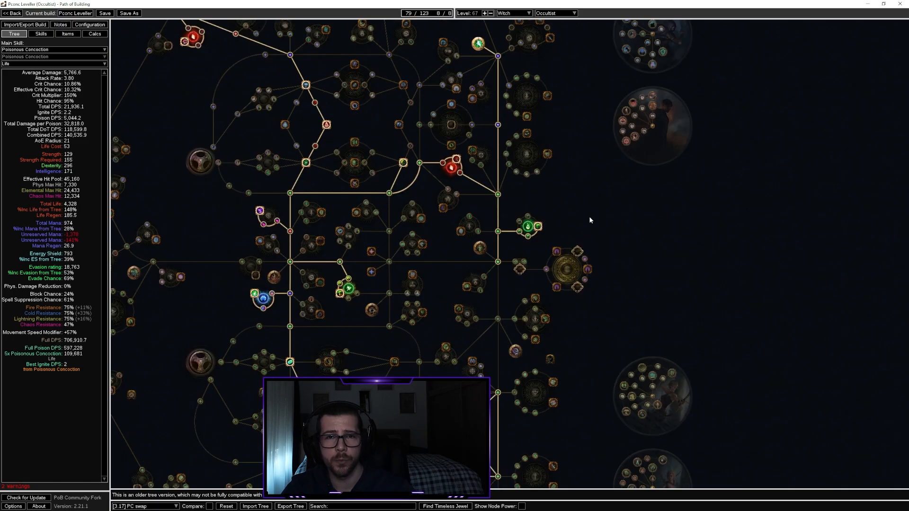
{"action": "mouse_move", "coordinate": [590, 262]}
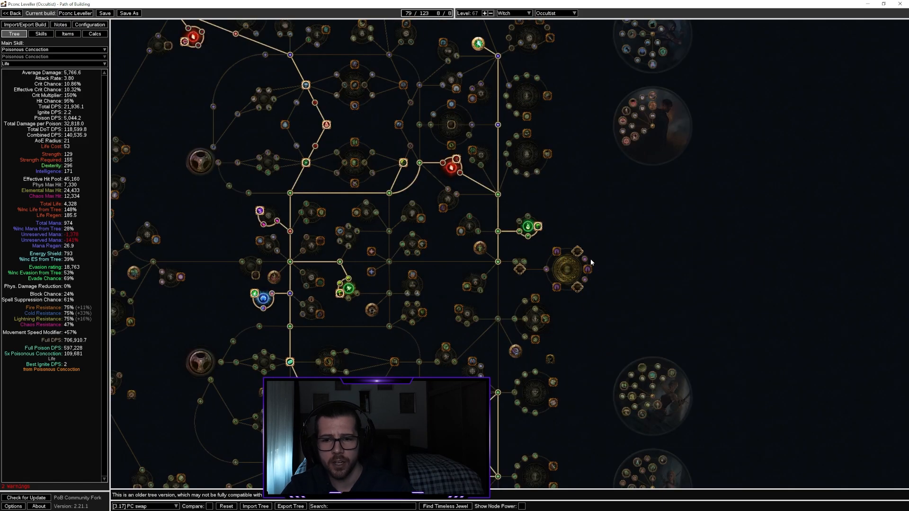
{"action": "mouse_move", "coordinate": [582, 233]}
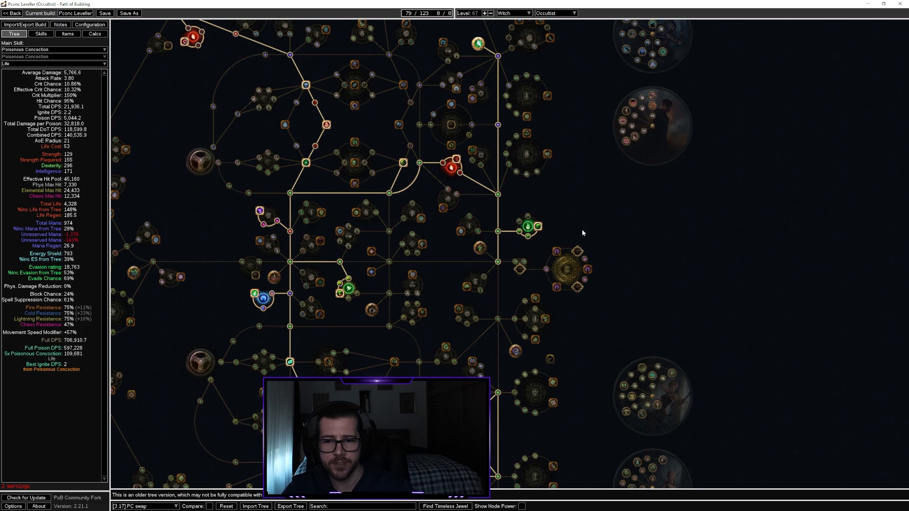
{"action": "mouse_move", "coordinate": [633, 230]}
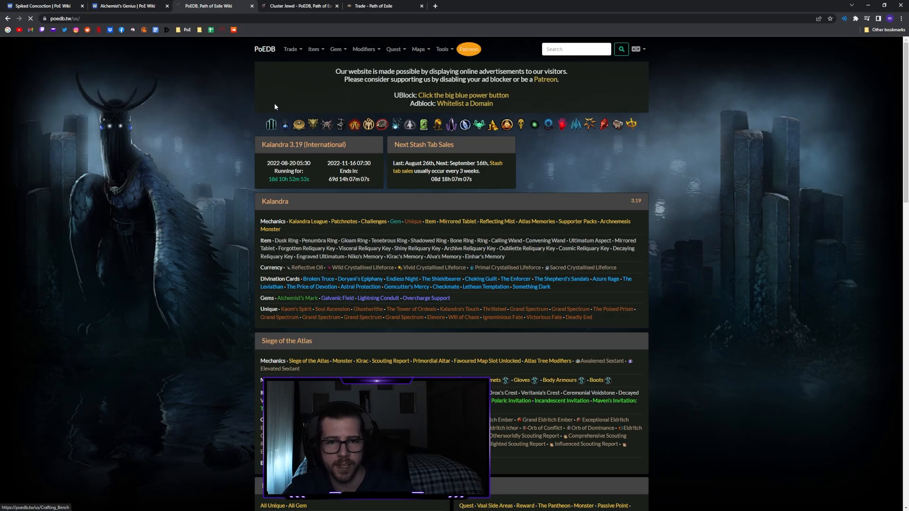
View the Large Cluster Jewel modifiers page's 12% increased Chaos Damage notables such as Wicked Pall.
{"action": "left_click", "coordinate": [363, 48]}
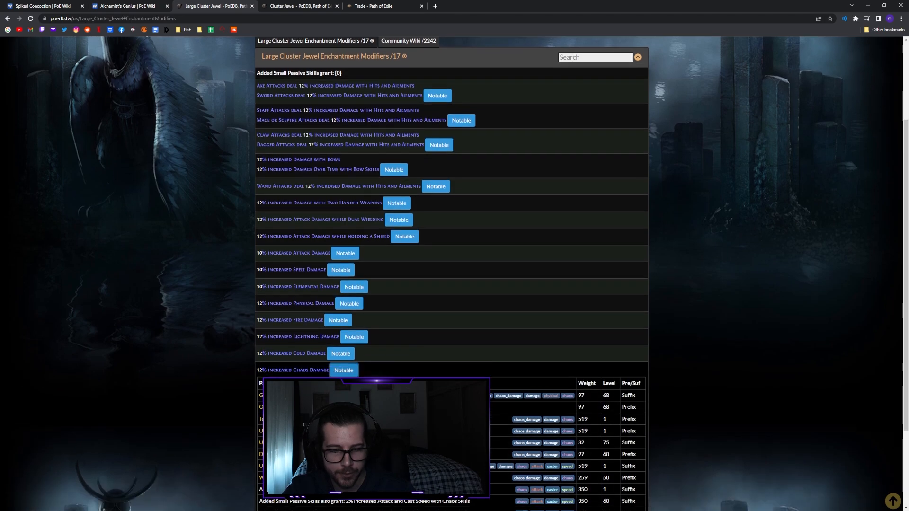
{"action": "scroll", "scroll_direction": "down", "scroll_amount": 3}
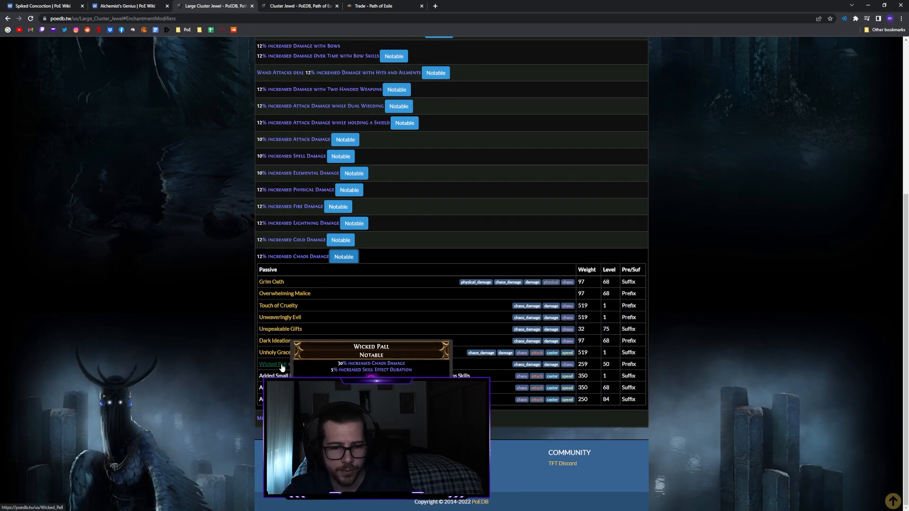
{"action": "mouse_move", "coordinate": [275, 352]}
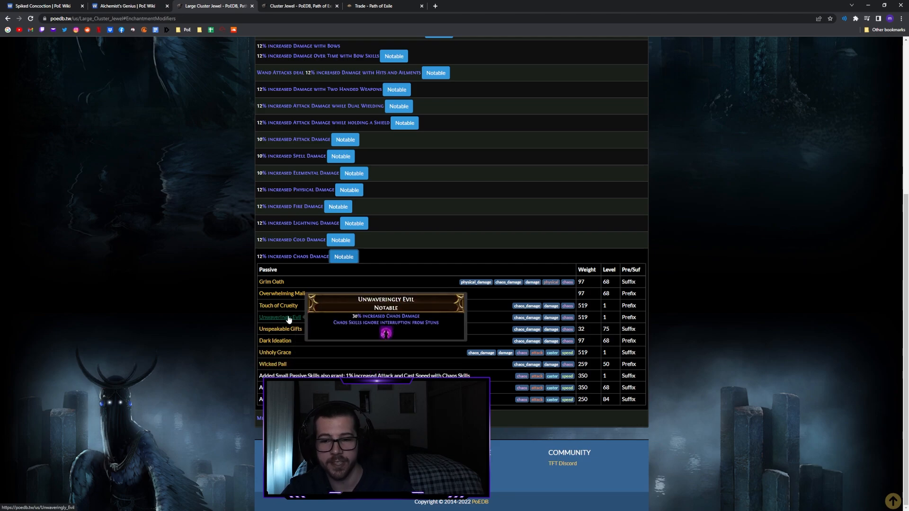
{"action": "mouse_move", "coordinate": [328, 326]}
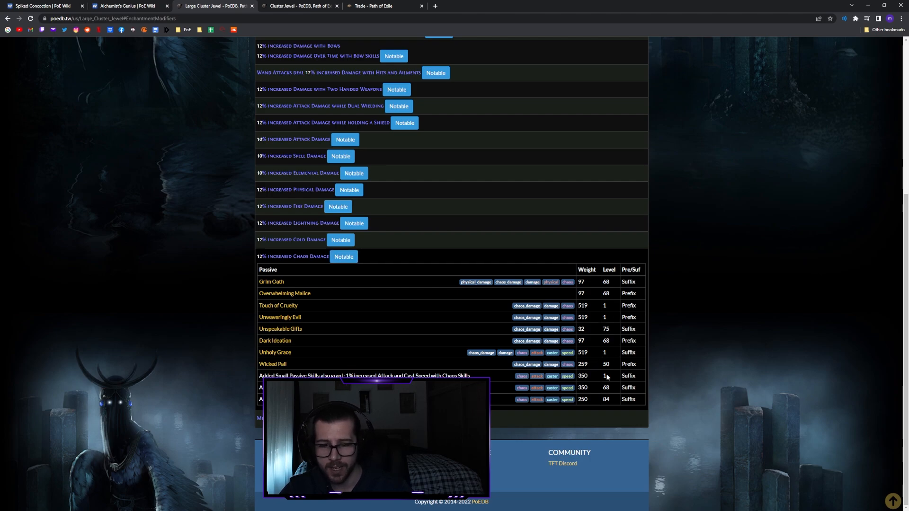
{"action": "double_click", "coordinate": [606, 364]}
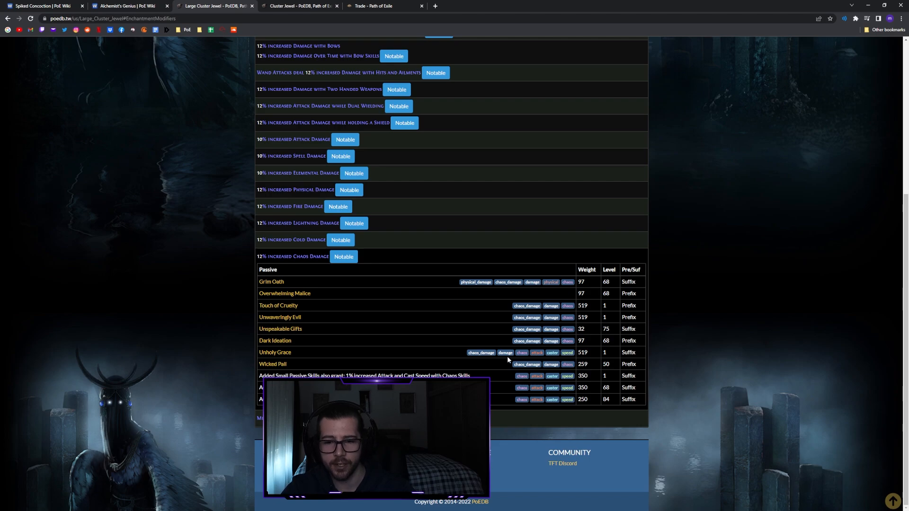
{"action": "left_click", "coordinate": [372, 6]}
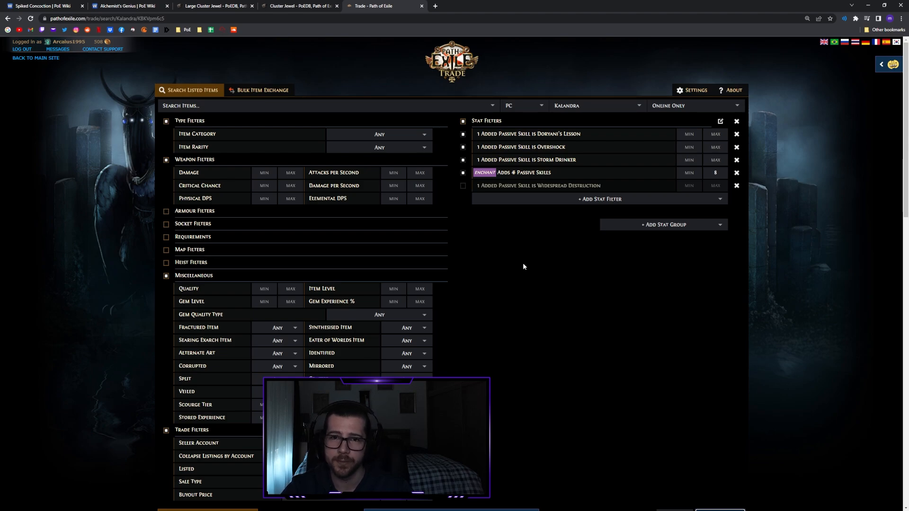
{"action": "mouse_move", "coordinate": [565, 152]}
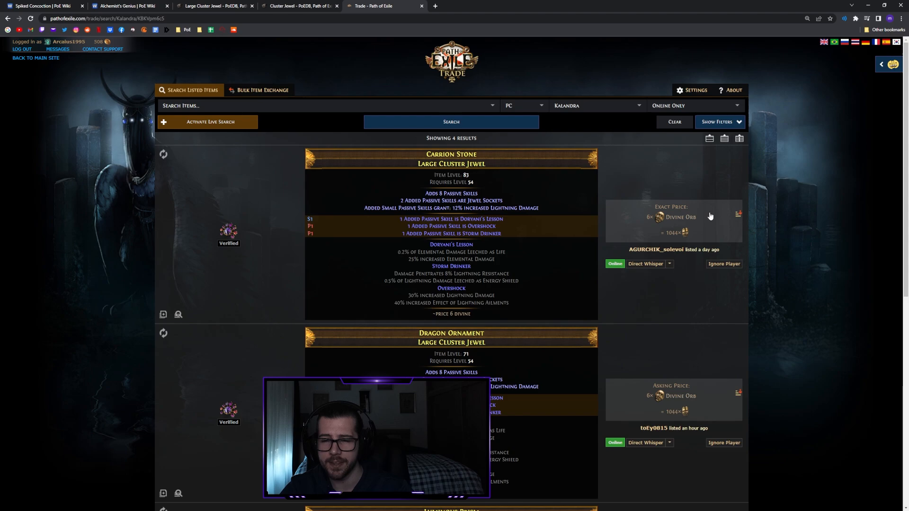
{"action": "mouse_move", "coordinate": [600, 135]}
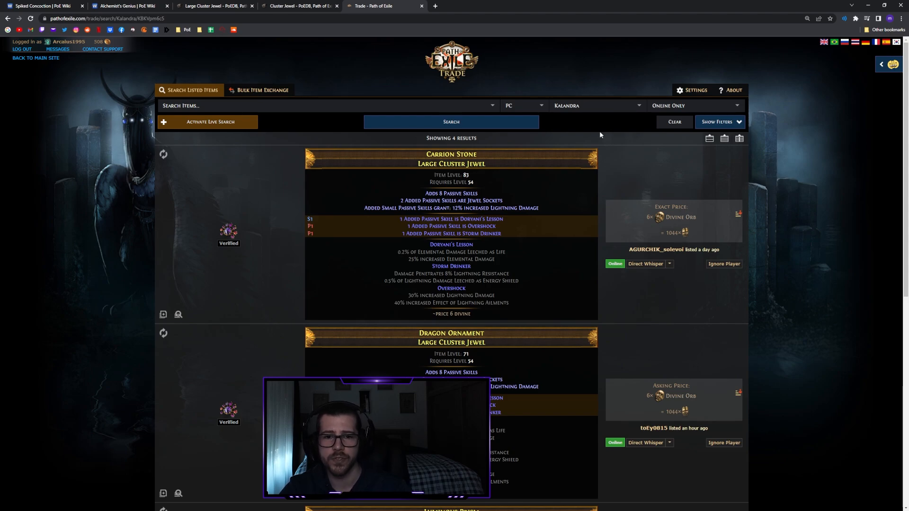
{"action": "mouse_move", "coordinate": [456, 249]}
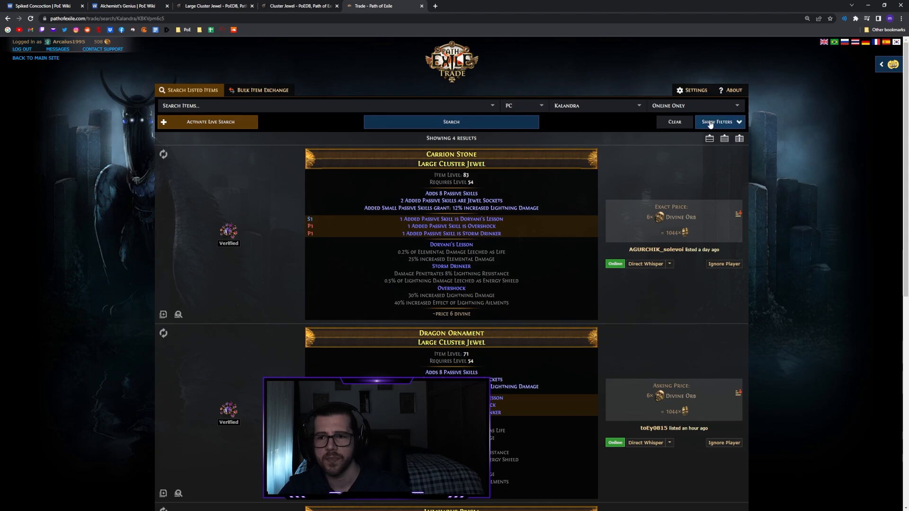
Reopen the stat filters after viewing the 4 matching Large Cluster Jewel listings.
{"action": "left_click", "coordinate": [716, 122]}
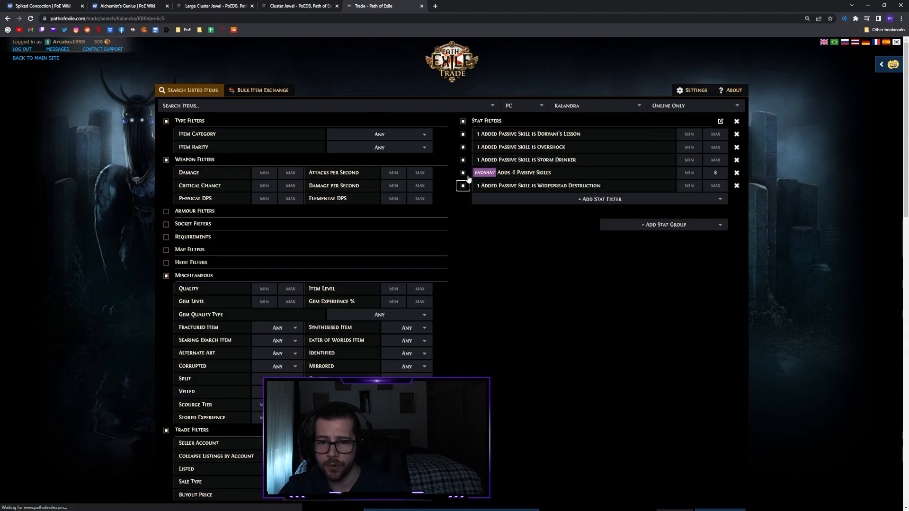
Scroll through the 21 listed jewels with Overshock, Storm Drinker and Widespread Destruction.
{"action": "scroll", "scroll_direction": "down", "scroll_amount": 3}
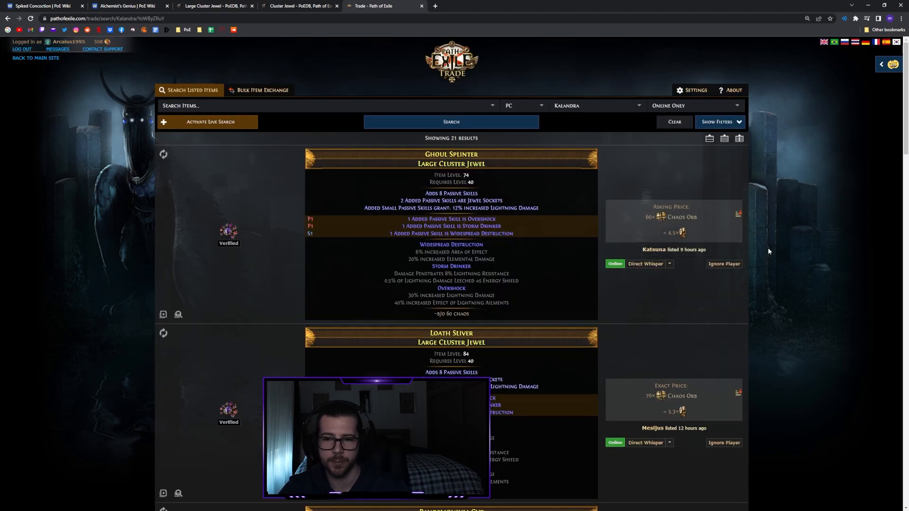
{"action": "scroll", "scroll_direction": "down", "scroll_amount": 3}
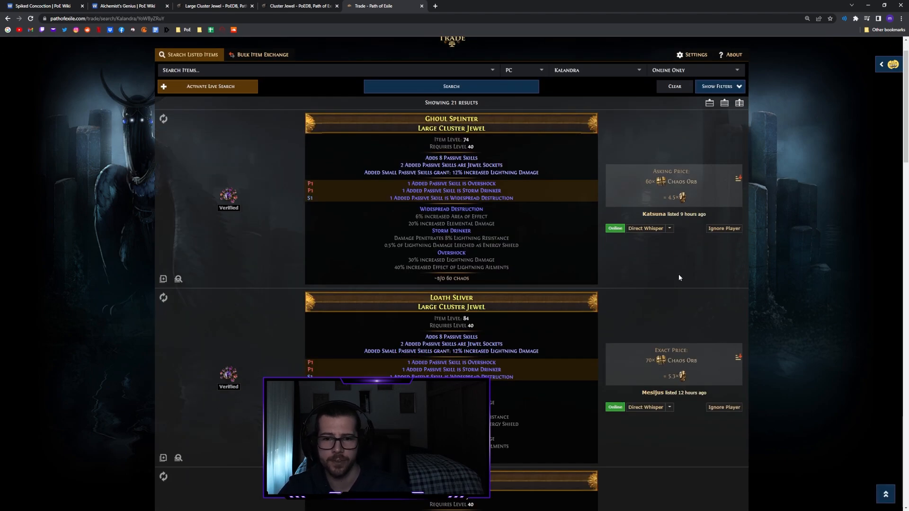
{"action": "scroll", "scroll_direction": "down", "scroll_amount": 3}
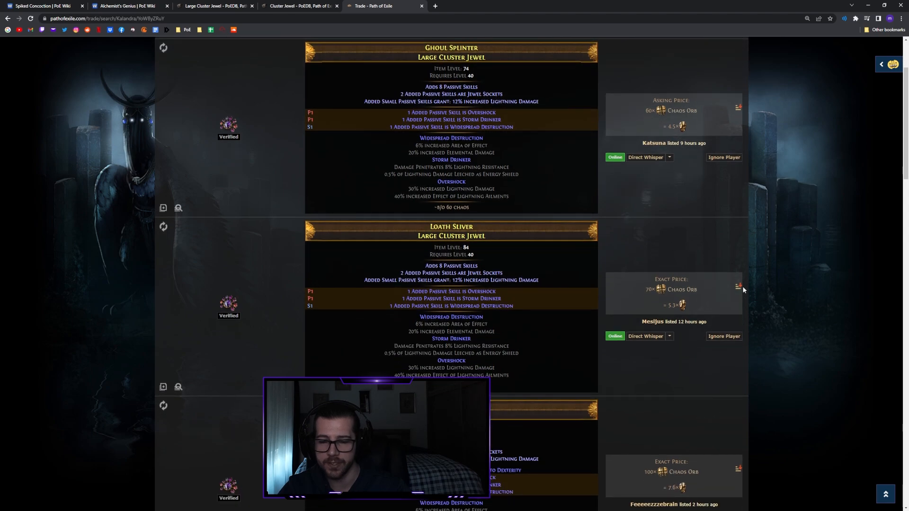
{"action": "mouse_move", "coordinate": [748, 220]}
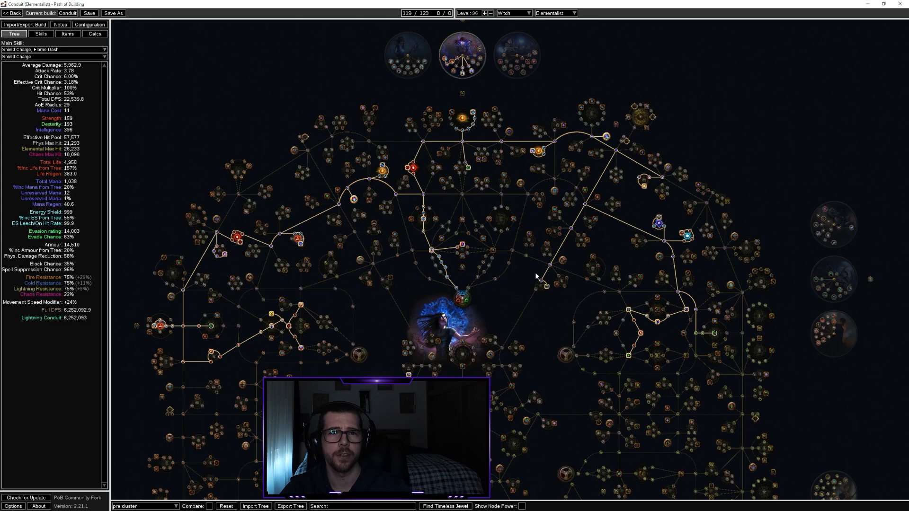
{"action": "mouse_move", "coordinate": [634, 268]}
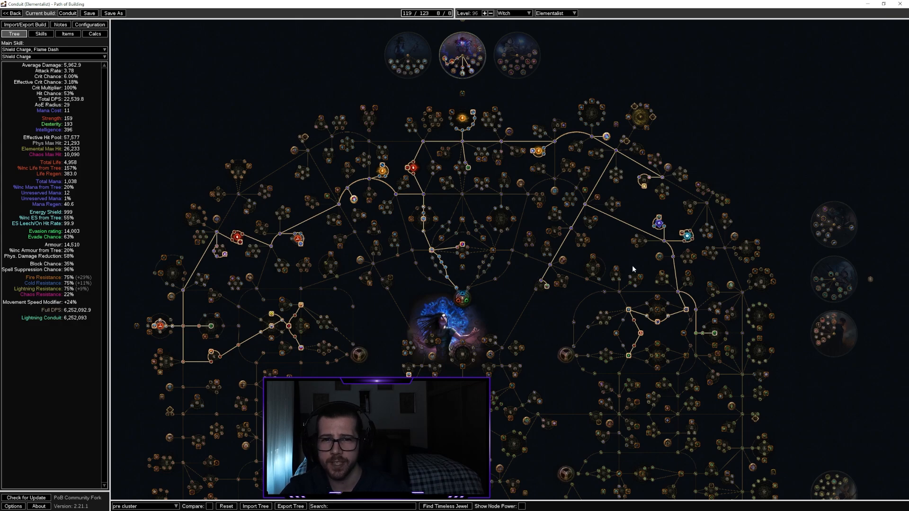
{"action": "mouse_move", "coordinate": [568, 320]}
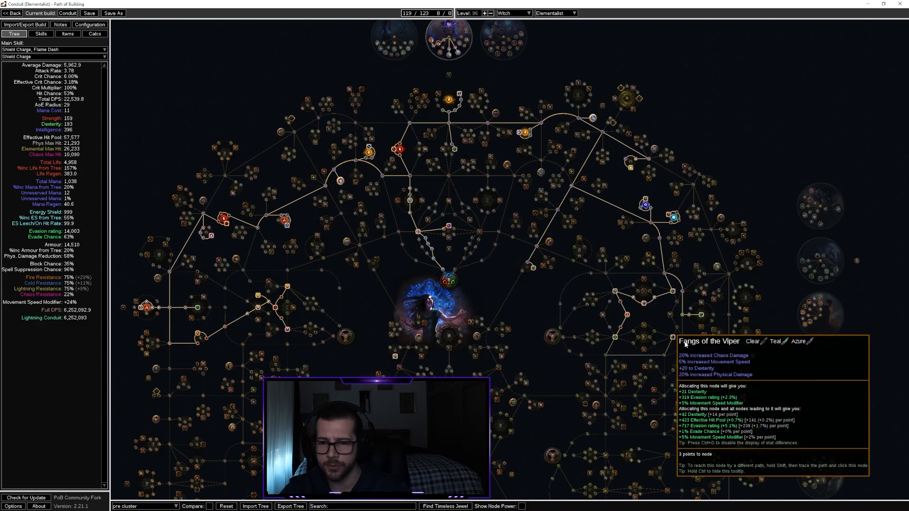
{"action": "mouse_move", "coordinate": [543, 283]}
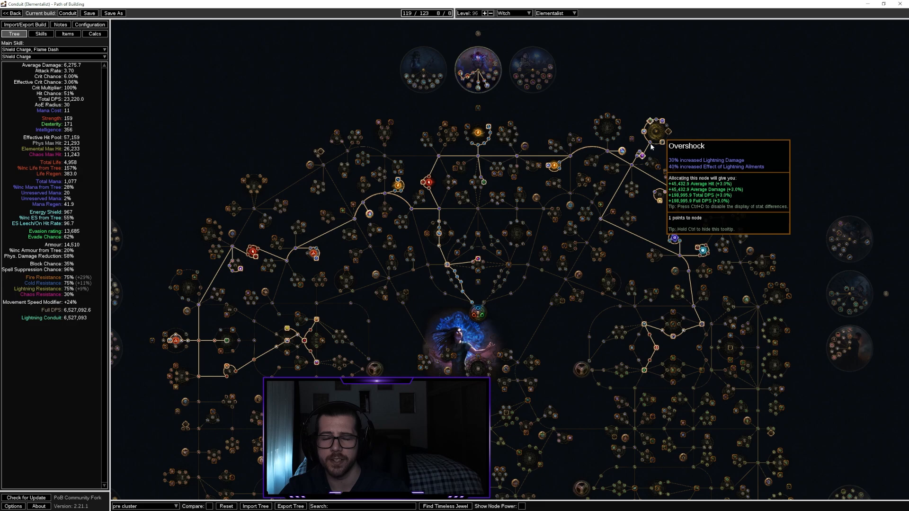
{"action": "mouse_move", "coordinate": [665, 145]}
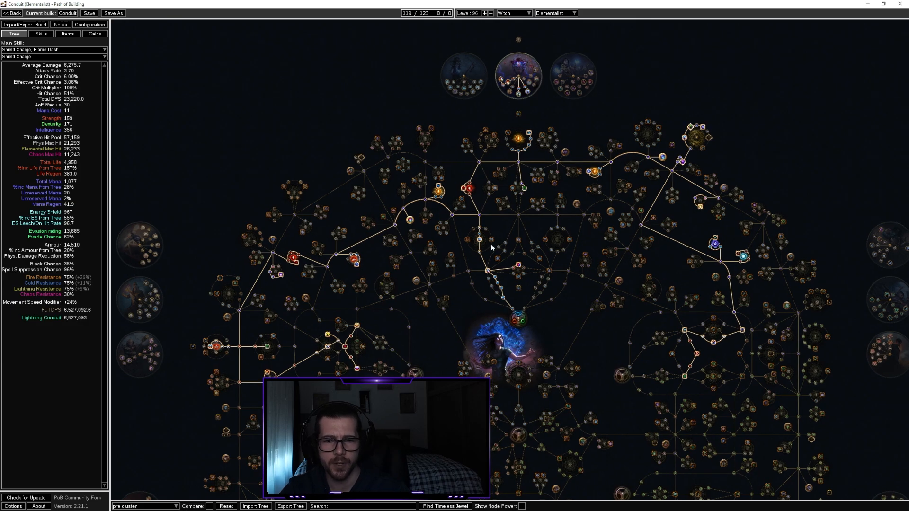
{"action": "mouse_move", "coordinate": [468, 269]}
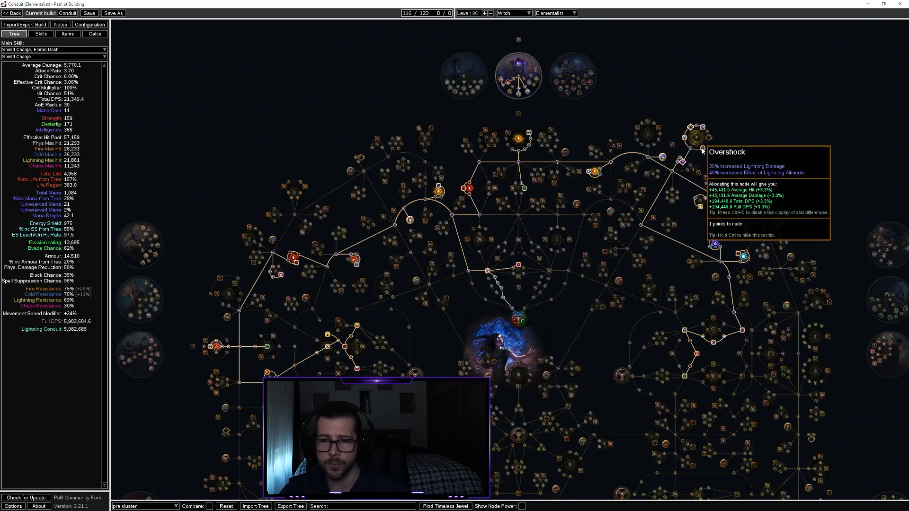
Allocate the Overshock notable on the large cluster jewel in the passive tree.
{"action": "left_click", "coordinate": [701, 150]}
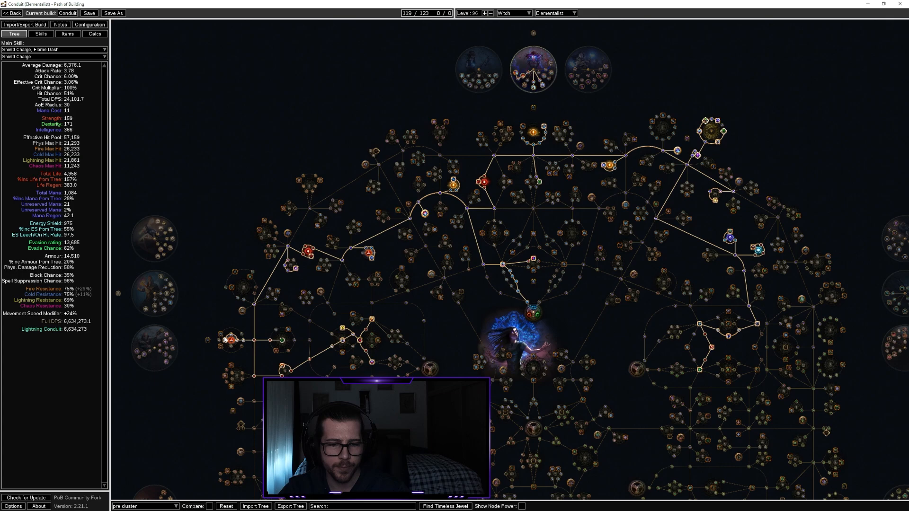
{"action": "mouse_move", "coordinate": [716, 120]}
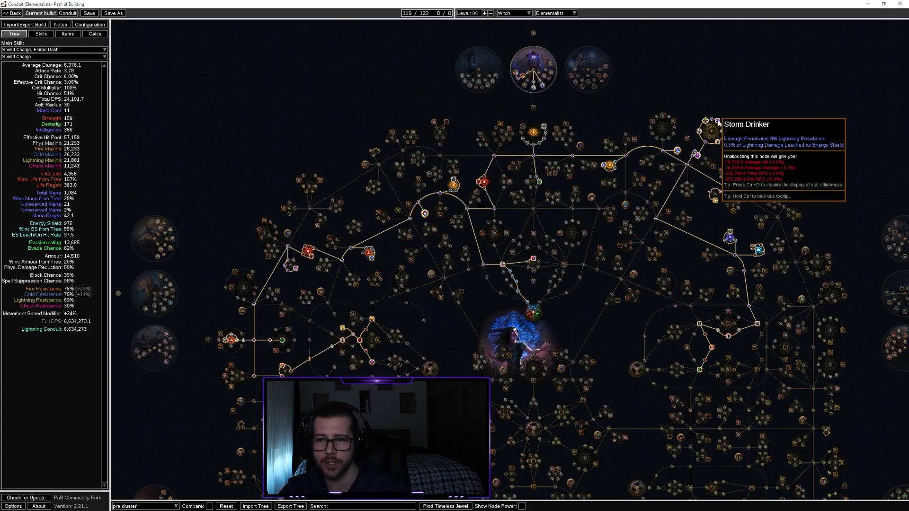
{"action": "mouse_move", "coordinate": [228, 366]}
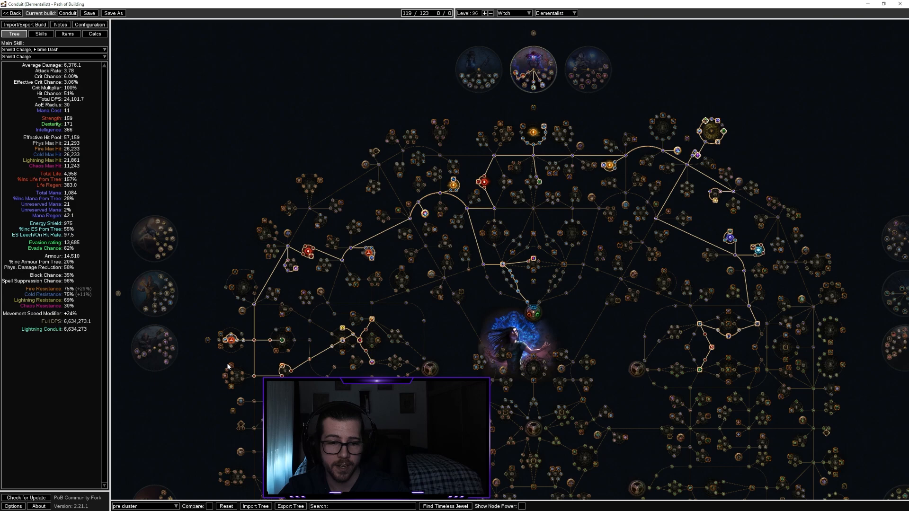